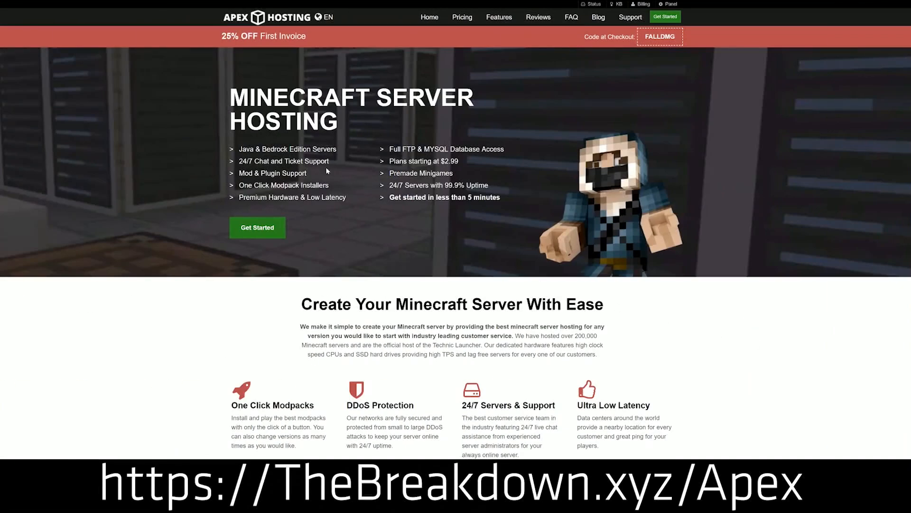
mouse_move(223, 237)
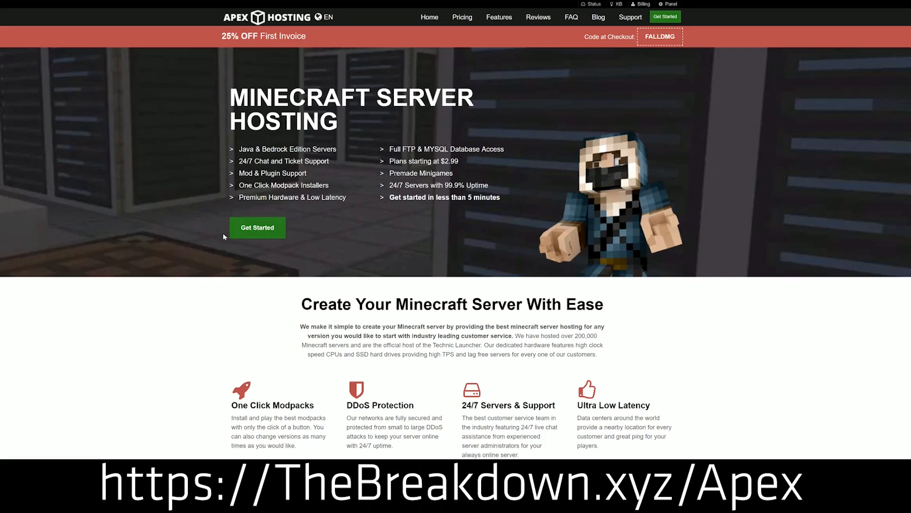
- Reach the official Minecraft download page via the article, then bring up the Windows Start menu
scroll(down, 3)
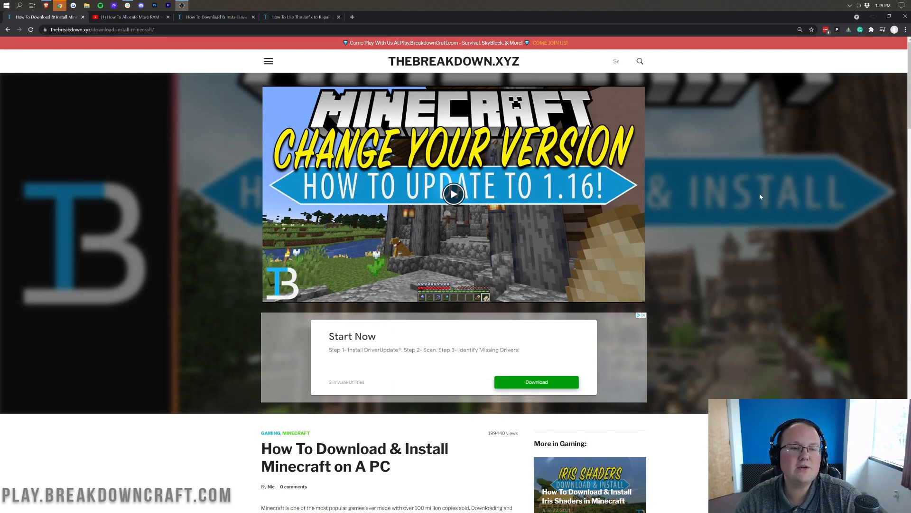
mouse_move(713, 169)
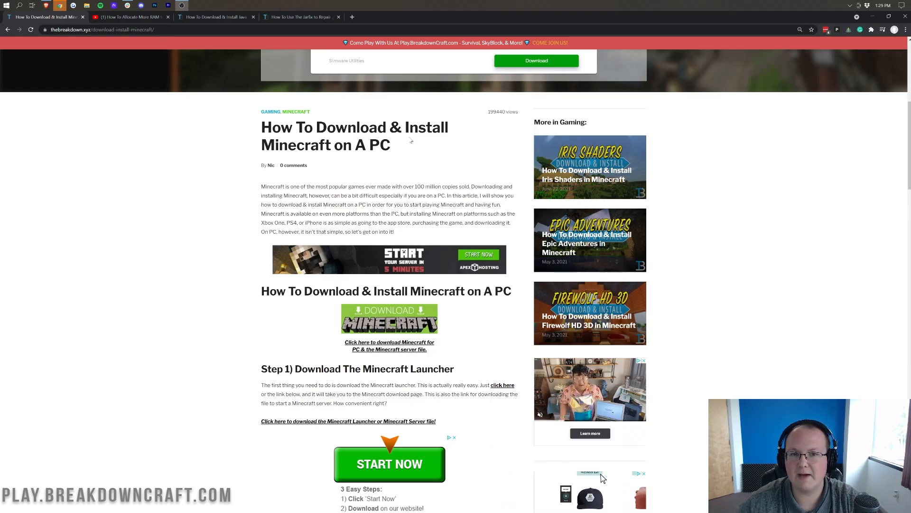
scroll(down, 3)
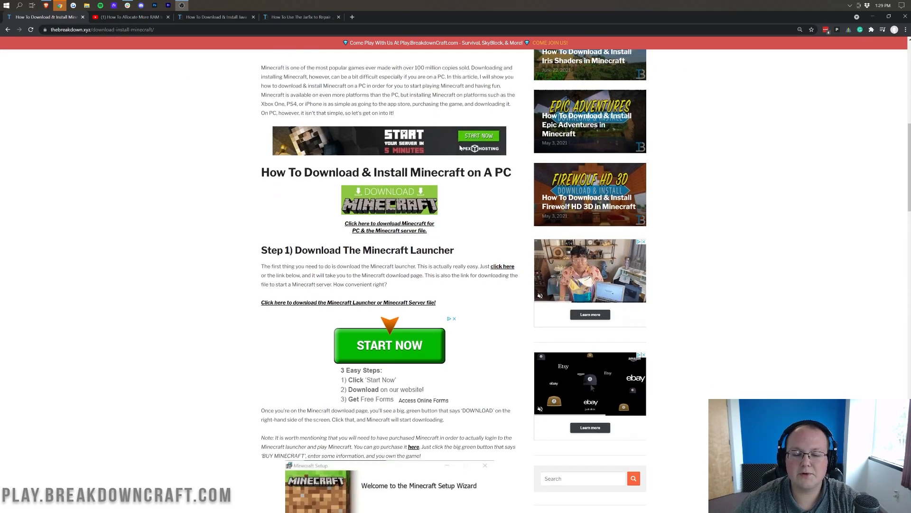
scroll(down, 3)
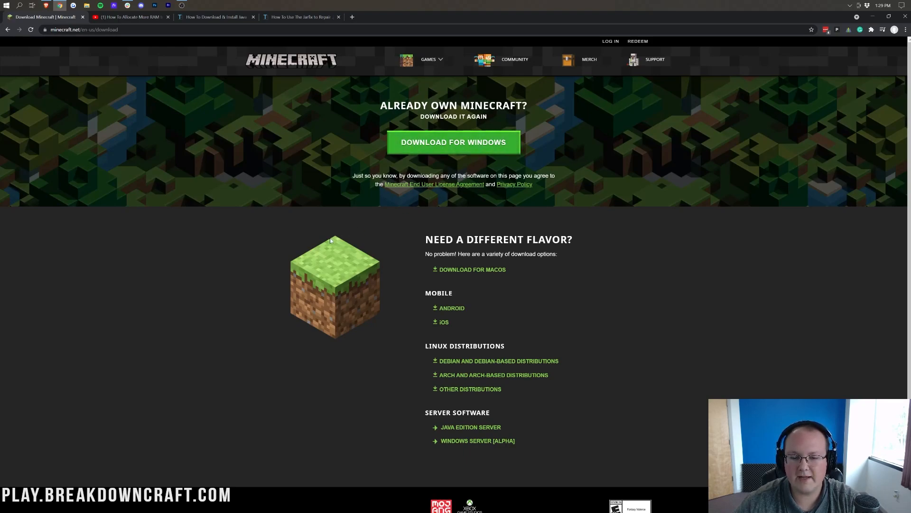
mouse_move(664, 257)
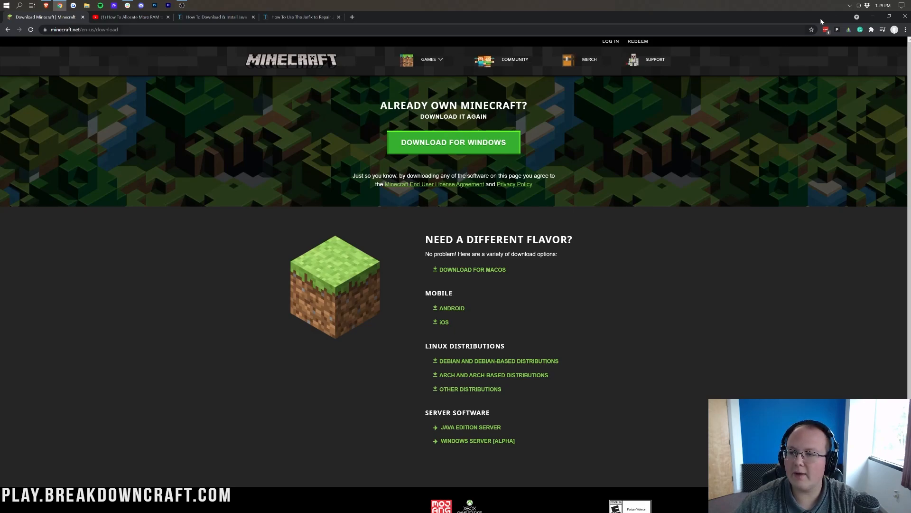
click(6, 5)
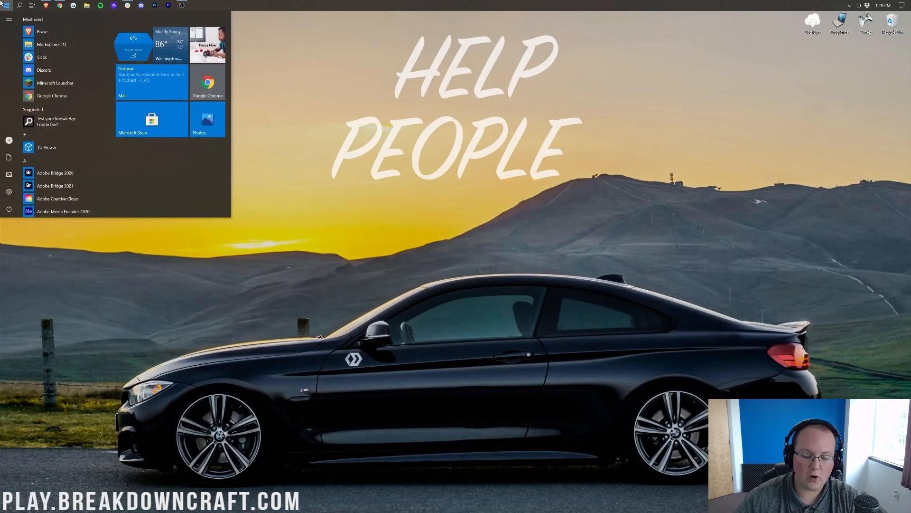
- Launch Minecraft Launcher, review the version choices beside PLAY, and show the Java Edition Installations list
click(6, 5)
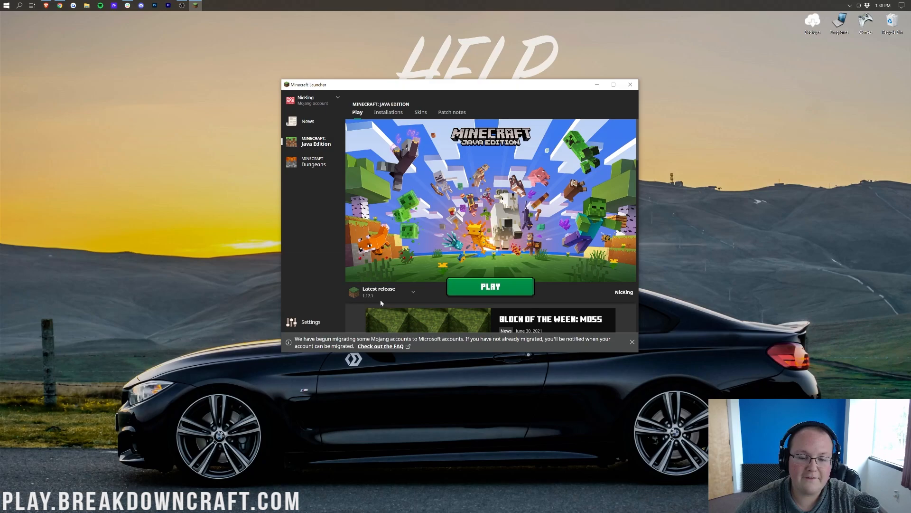
click(381, 291)
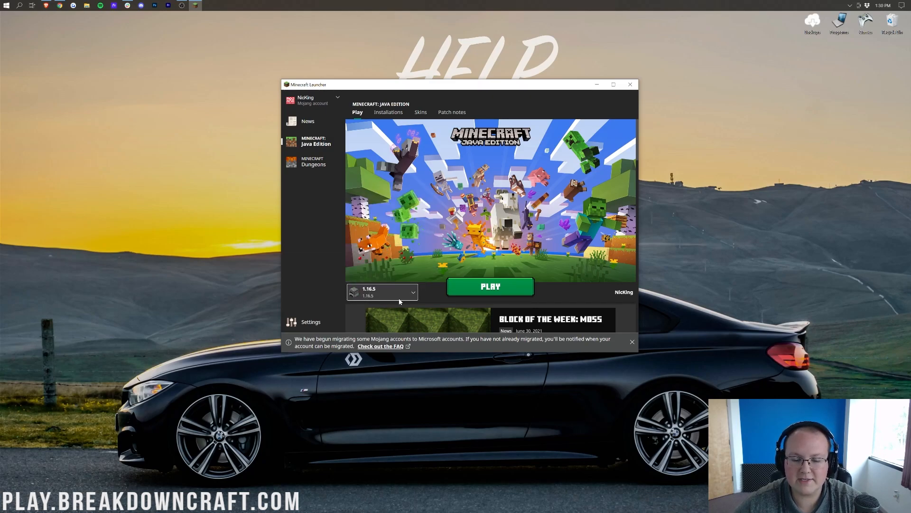
click(380, 291)
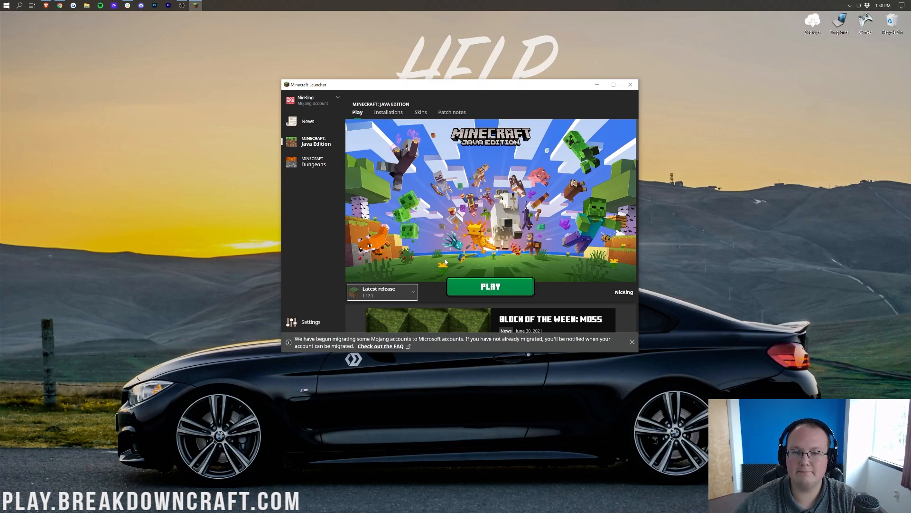
mouse_move(395, 293)
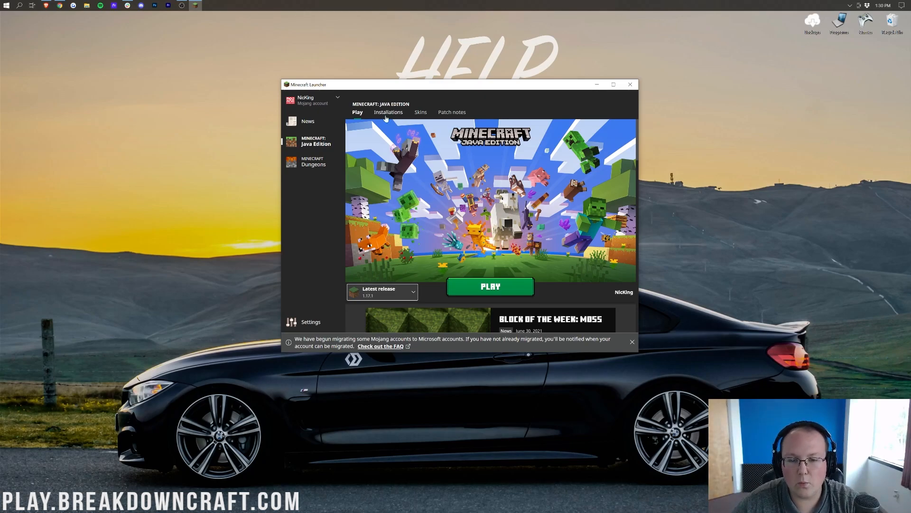
click(388, 112)
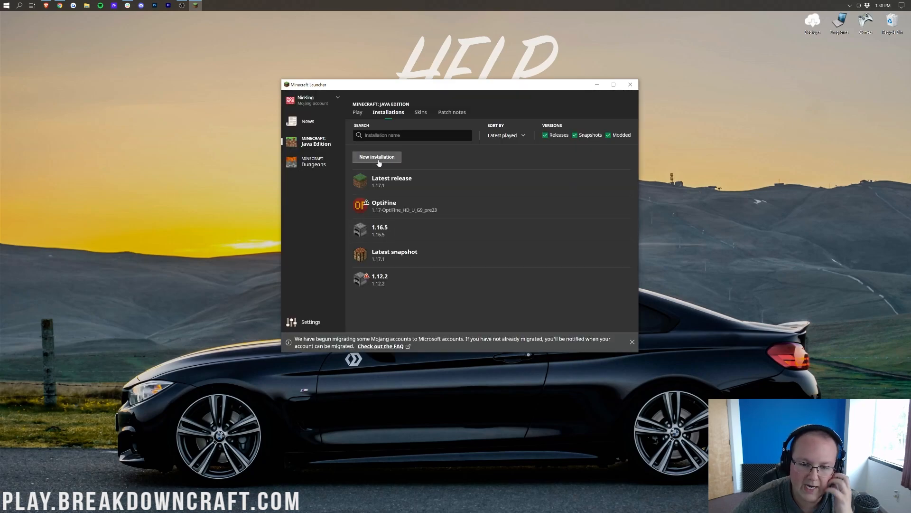
- Create installation 'Play.BreakdownCraft.com' on release 1.17.1 at 1920x1080 resolution
click(377, 157)
text(Play.BreakdownCraft.com)
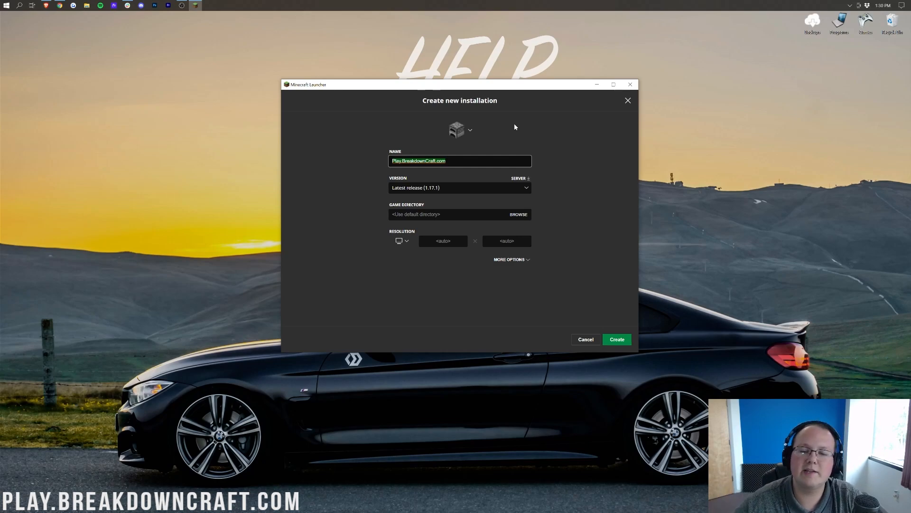
mouse_move(433, 187)
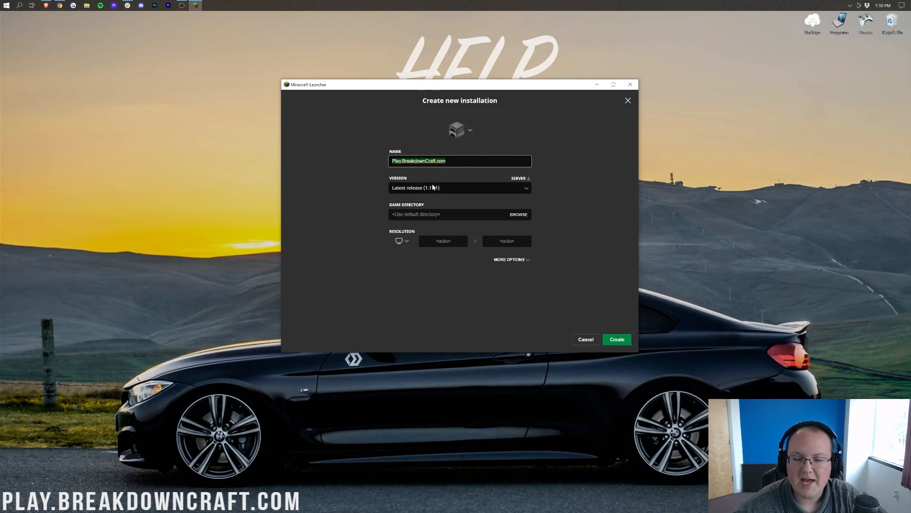
click(459, 187)
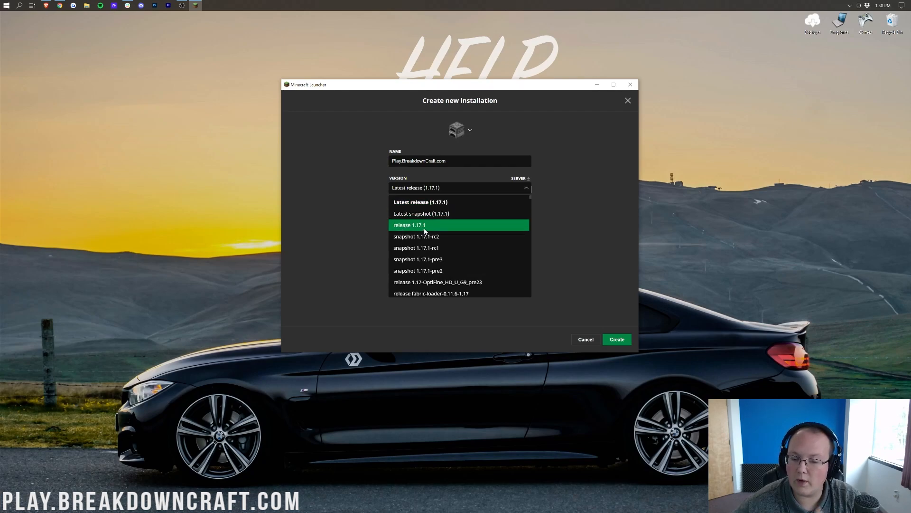
scroll(down, 3)
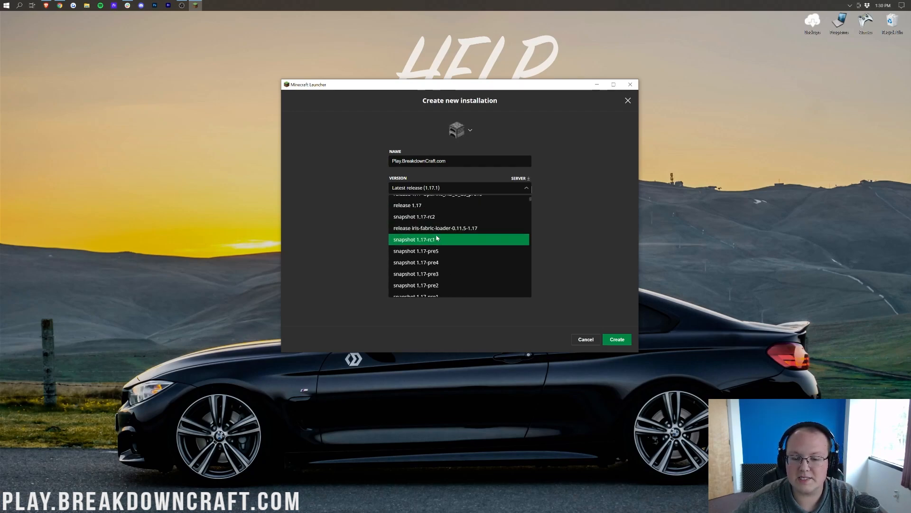
scroll(down, 3)
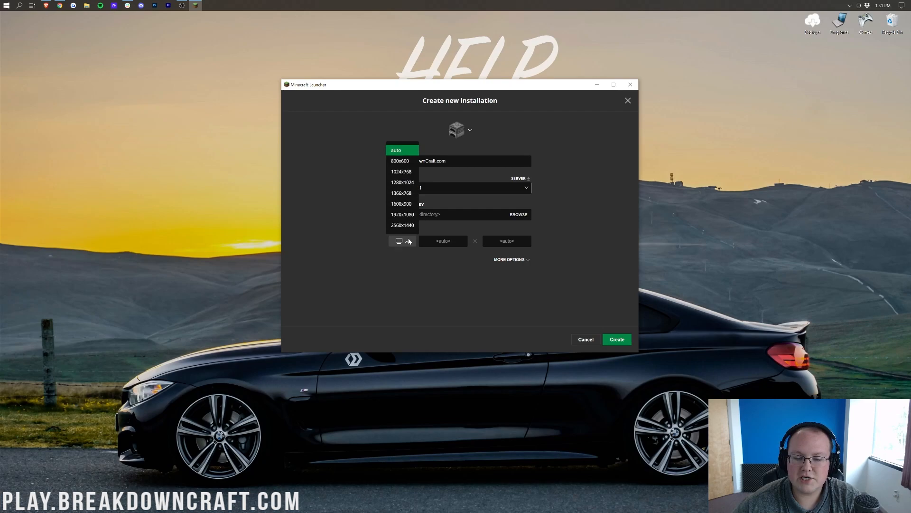
click(402, 214)
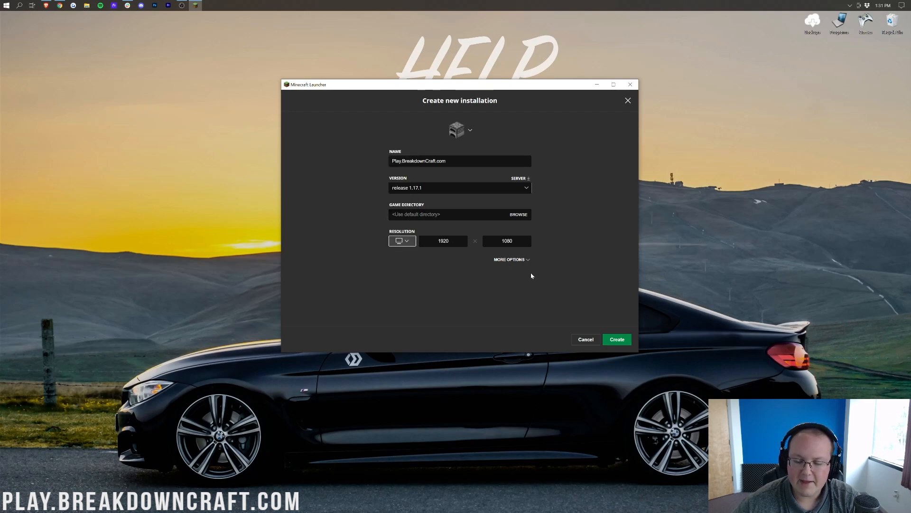
click(616, 339)
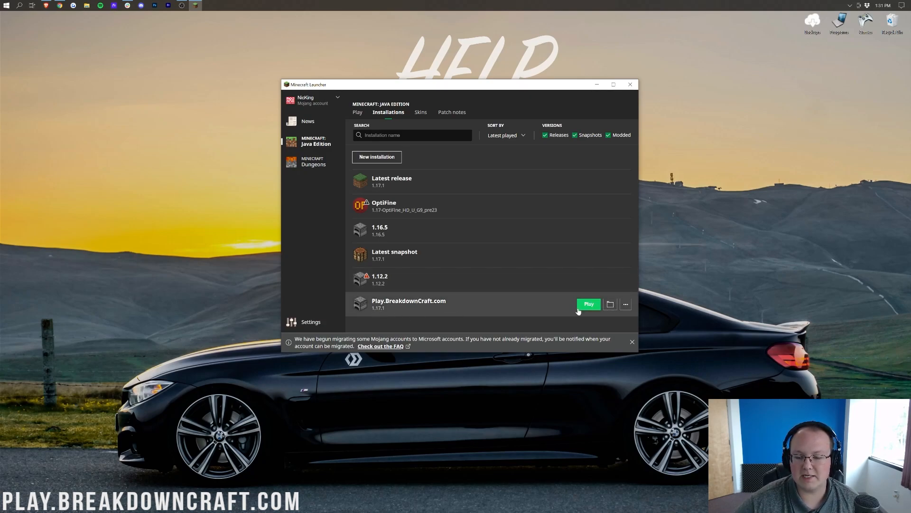
- Start the game from the new Play.BreakdownCraft.com 1.17.1 installation
click(588, 304)
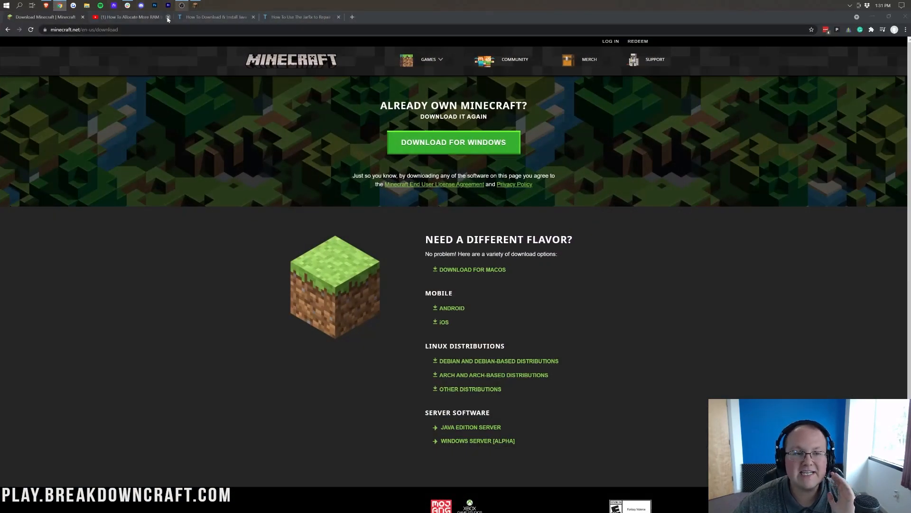
- Switch to the YouTube video 'How To Allocate More RAM to Minecraft 1.17'
click(128, 17)
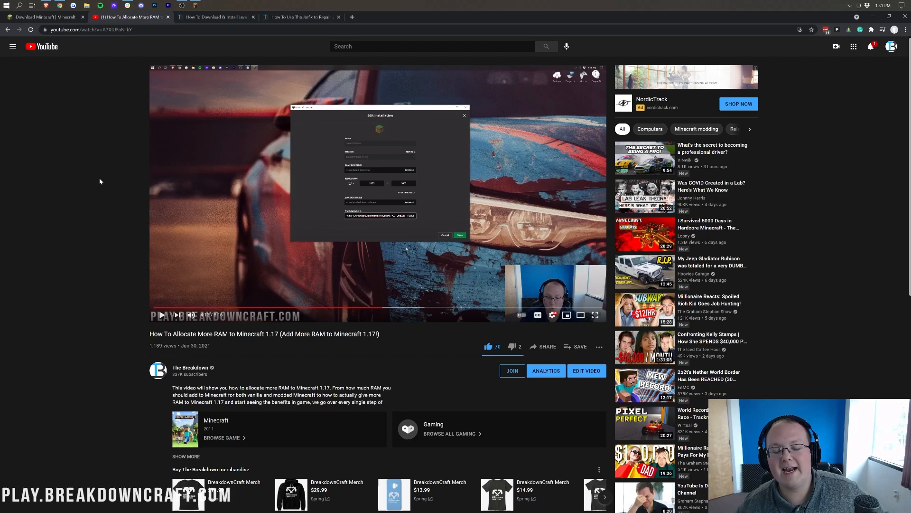
mouse_move(265, 305)
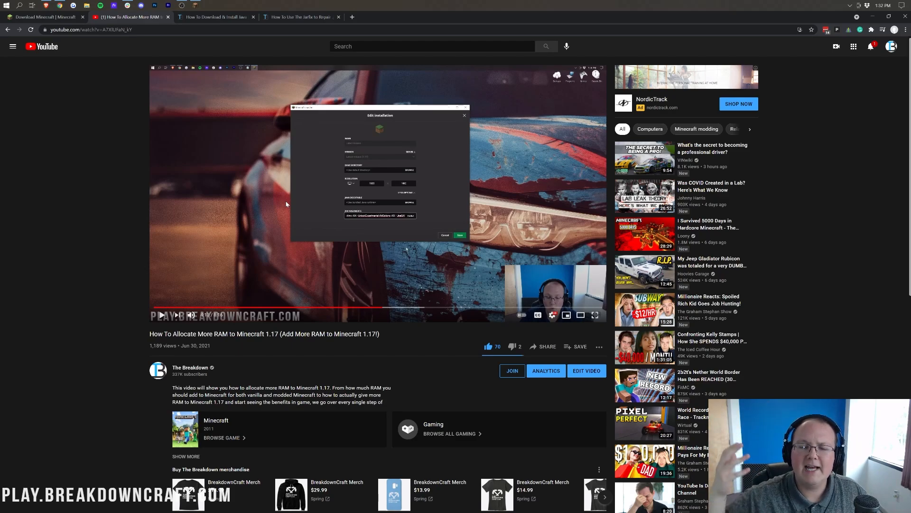
mouse_move(410, 238)
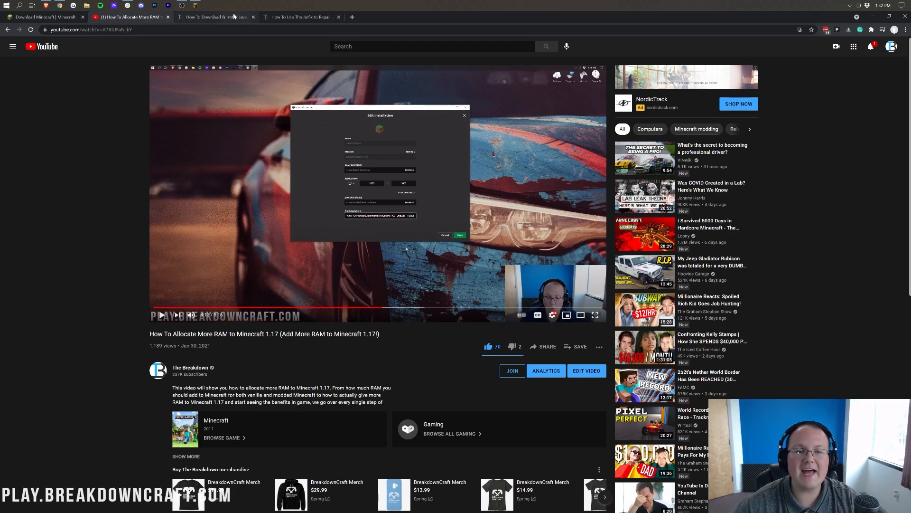
- Browse TheBreakdown.xyz's Java install article, then the Jarfix repair guide
click(216, 16)
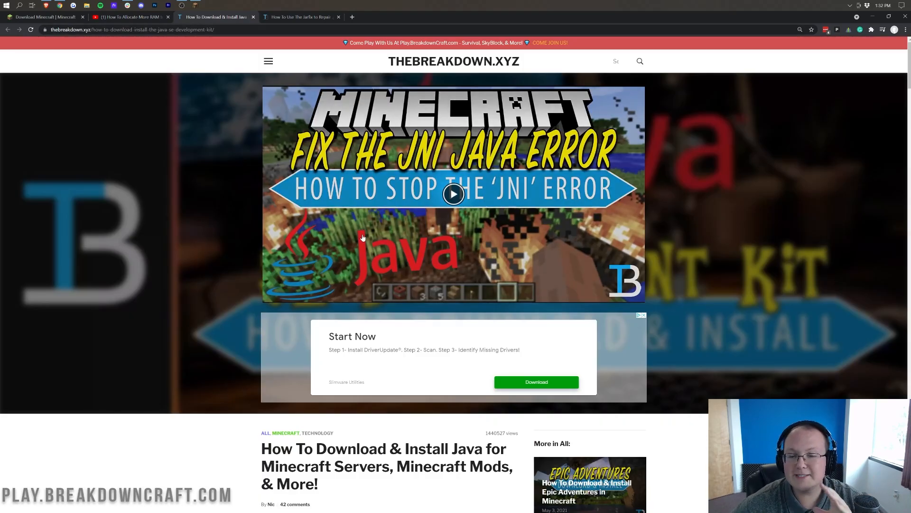
scroll(down, 3)
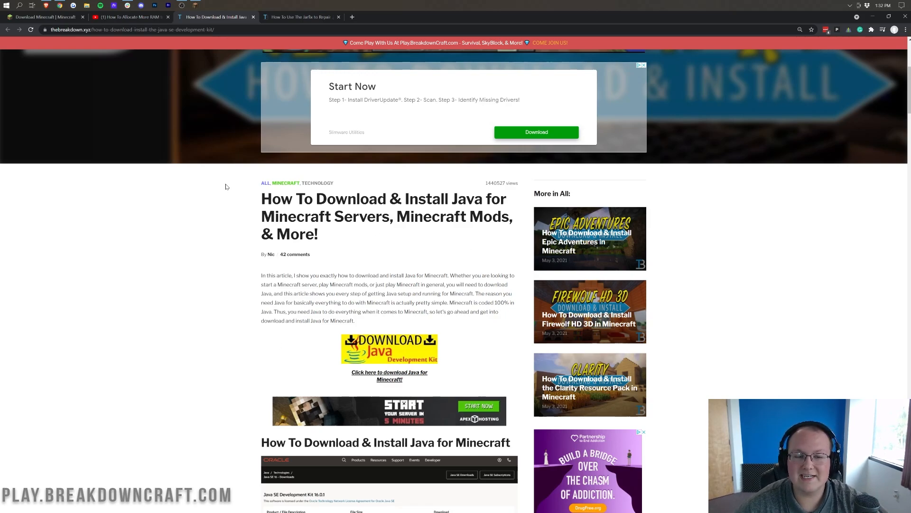
click(301, 17)
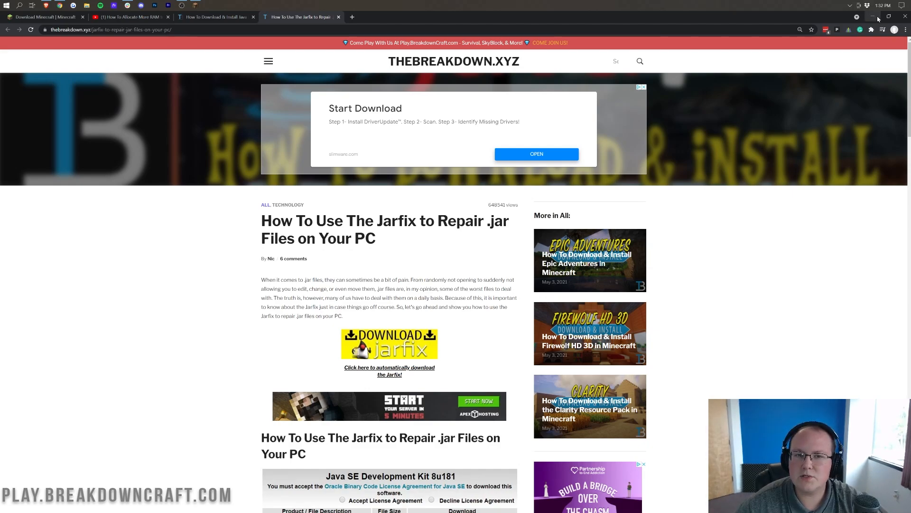
mouse_move(460, 77)
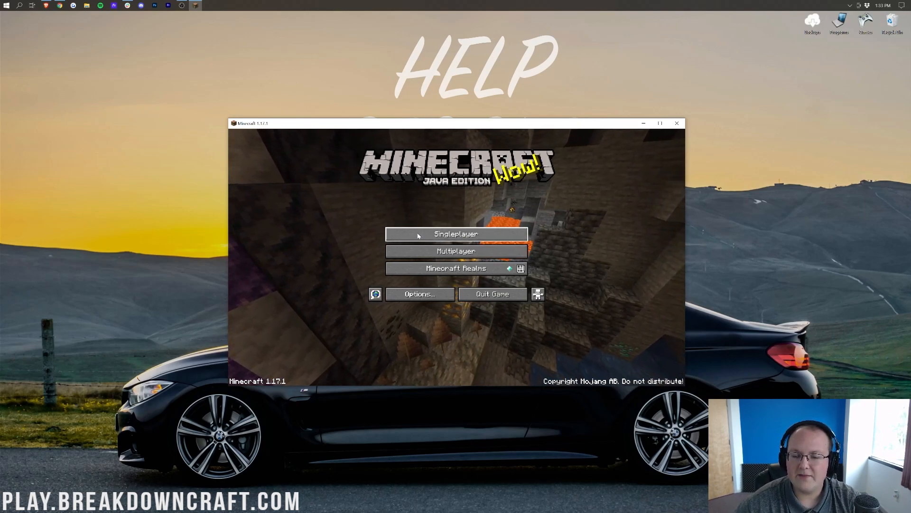
- Load a singleplayer world in Minecraft 1.17.1 and show the Creative inventory
click(456, 234)
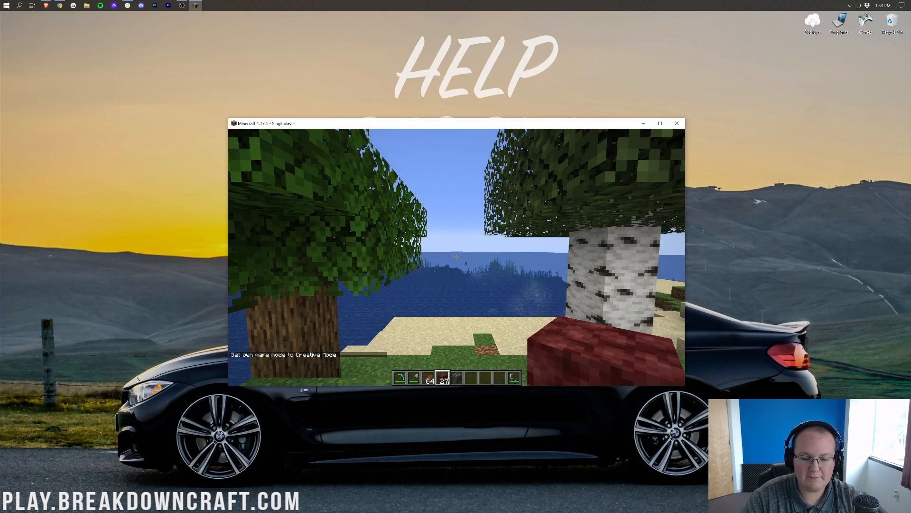
key(e)
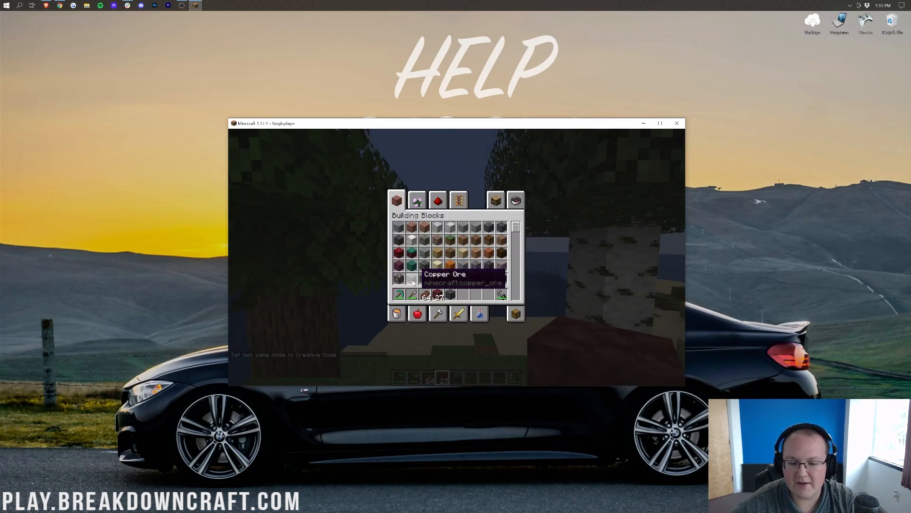